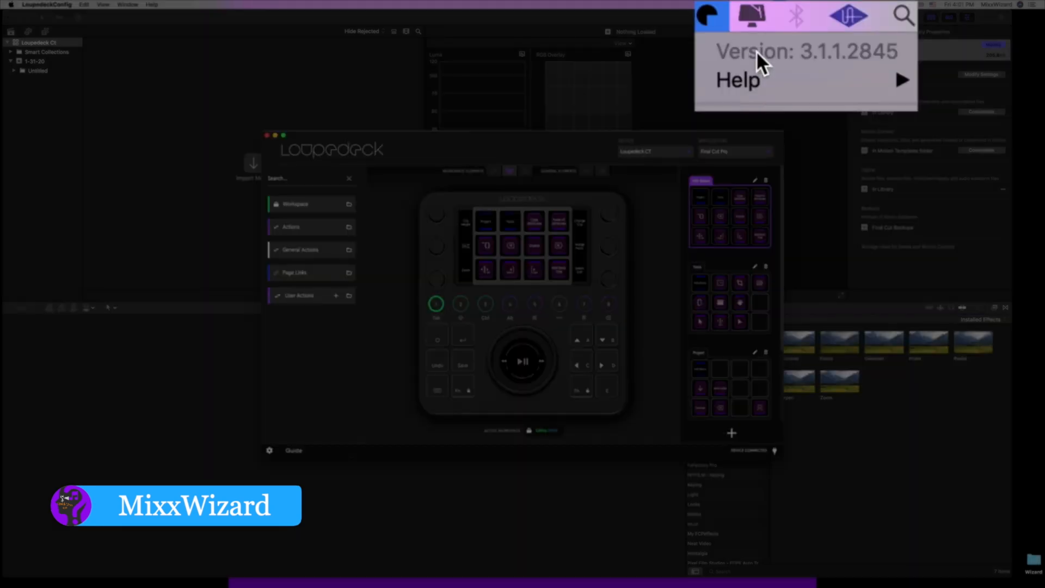
mouse_move(845, 63)
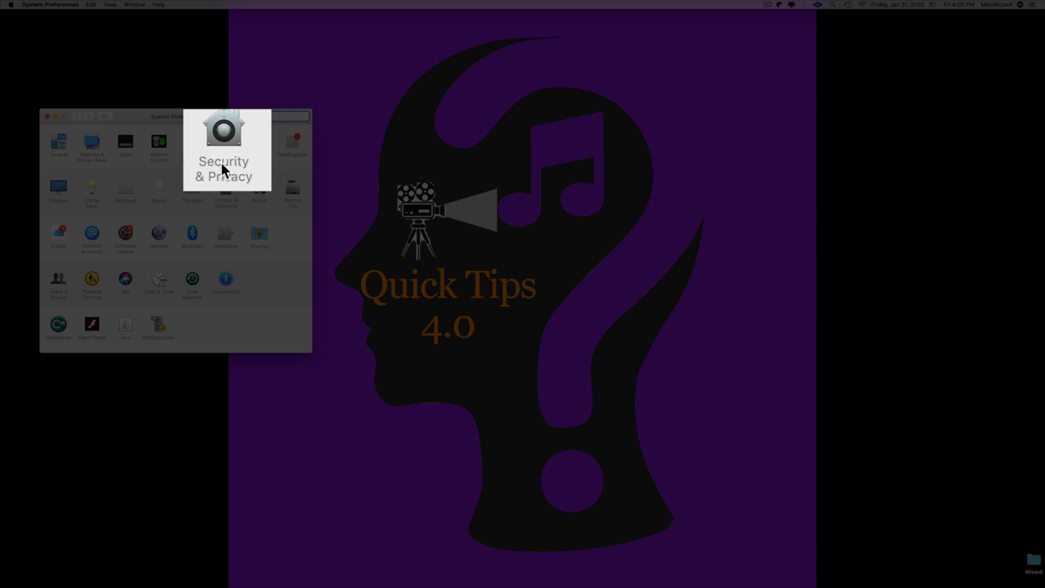
text(••)
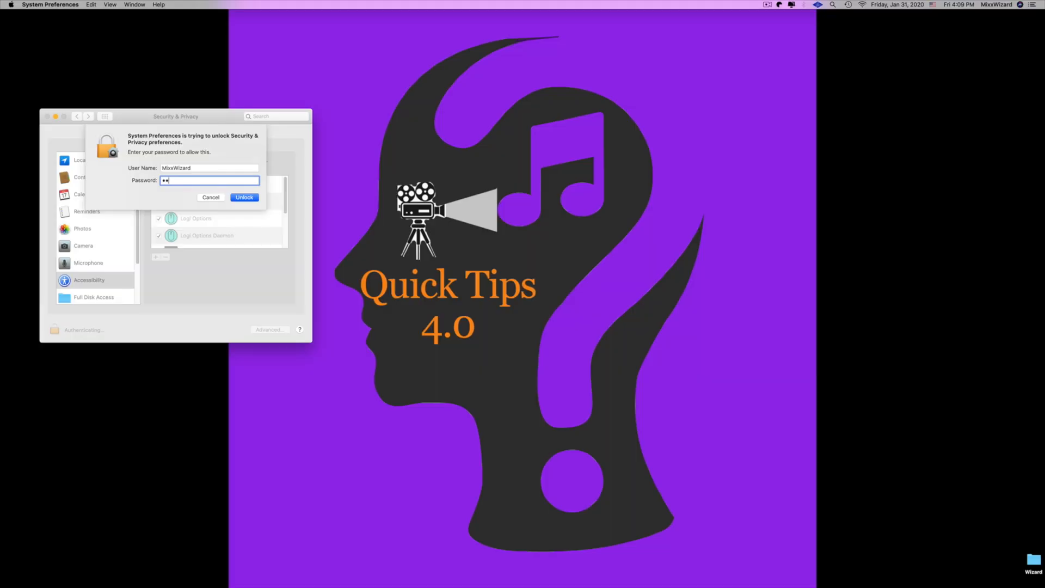